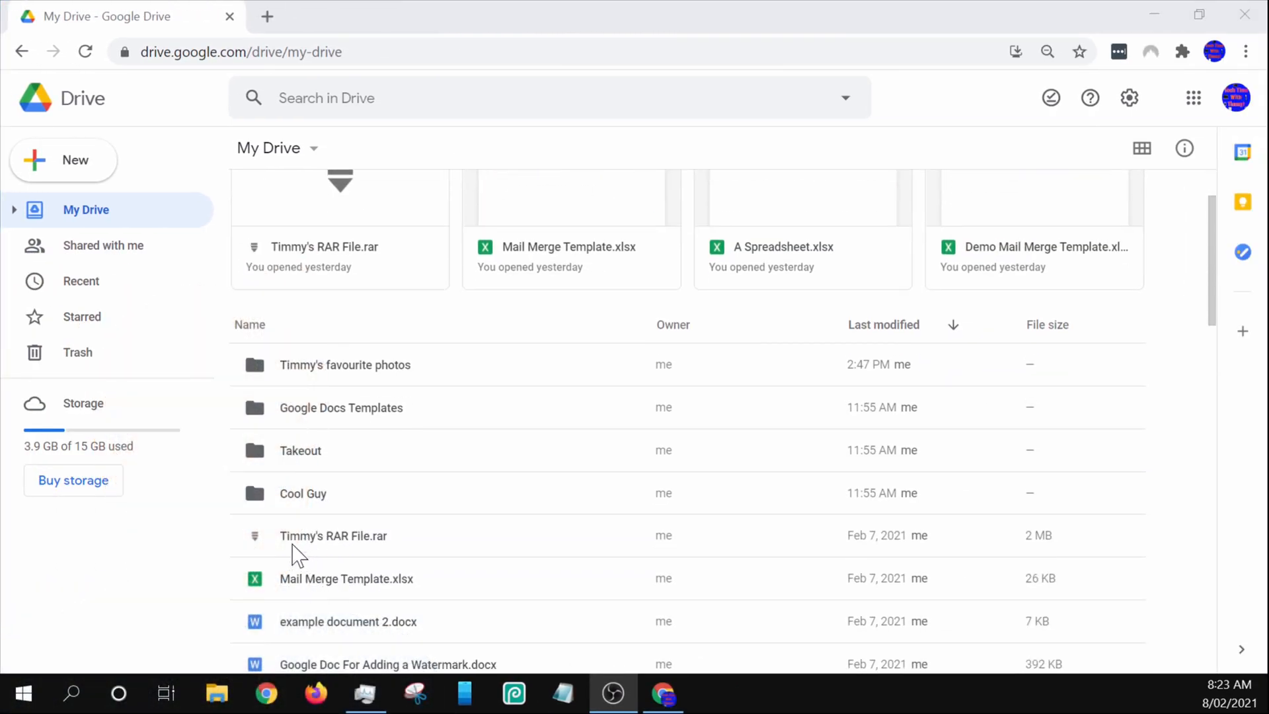
mouse_move(509, 559)
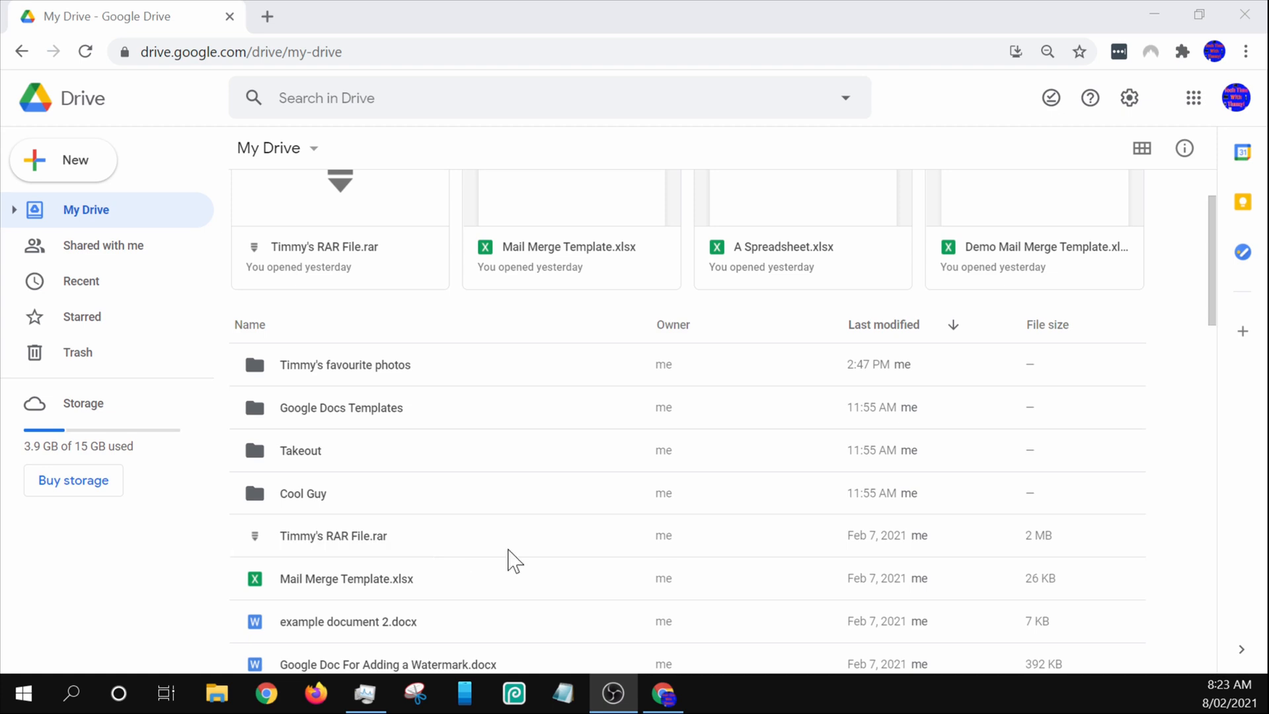
mouse_move(430, 550)
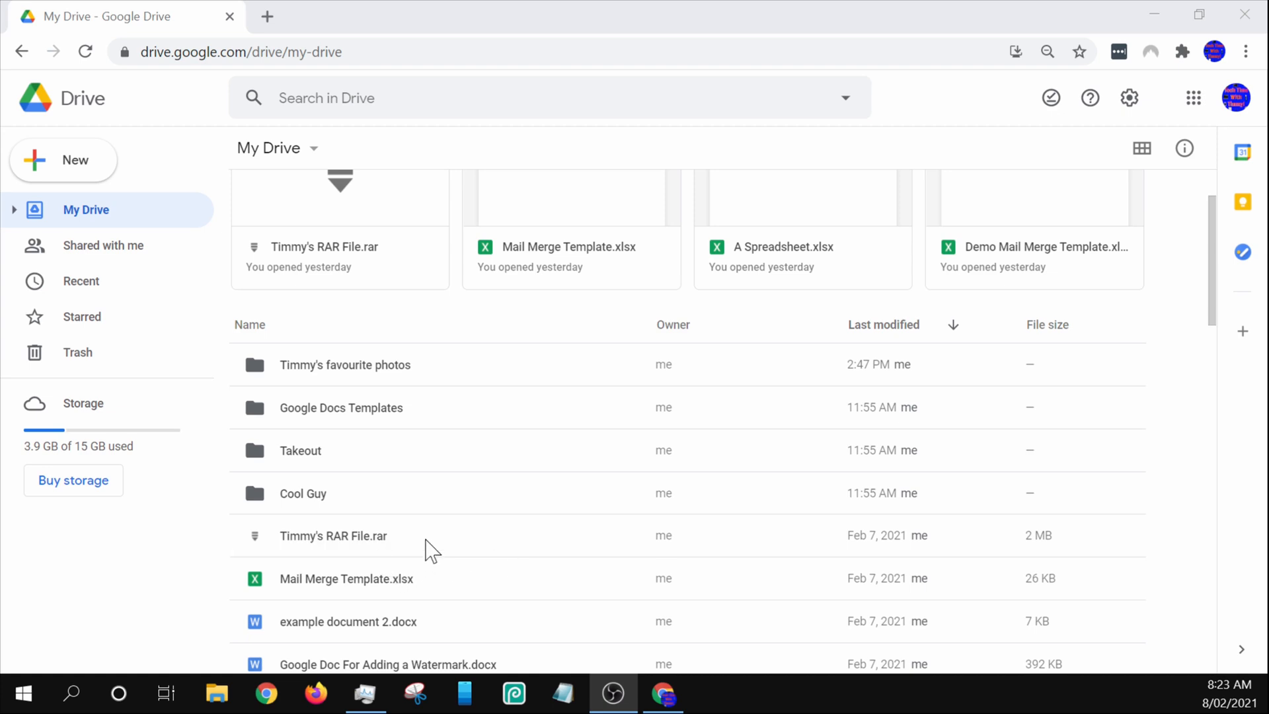
mouse_move(389, 554)
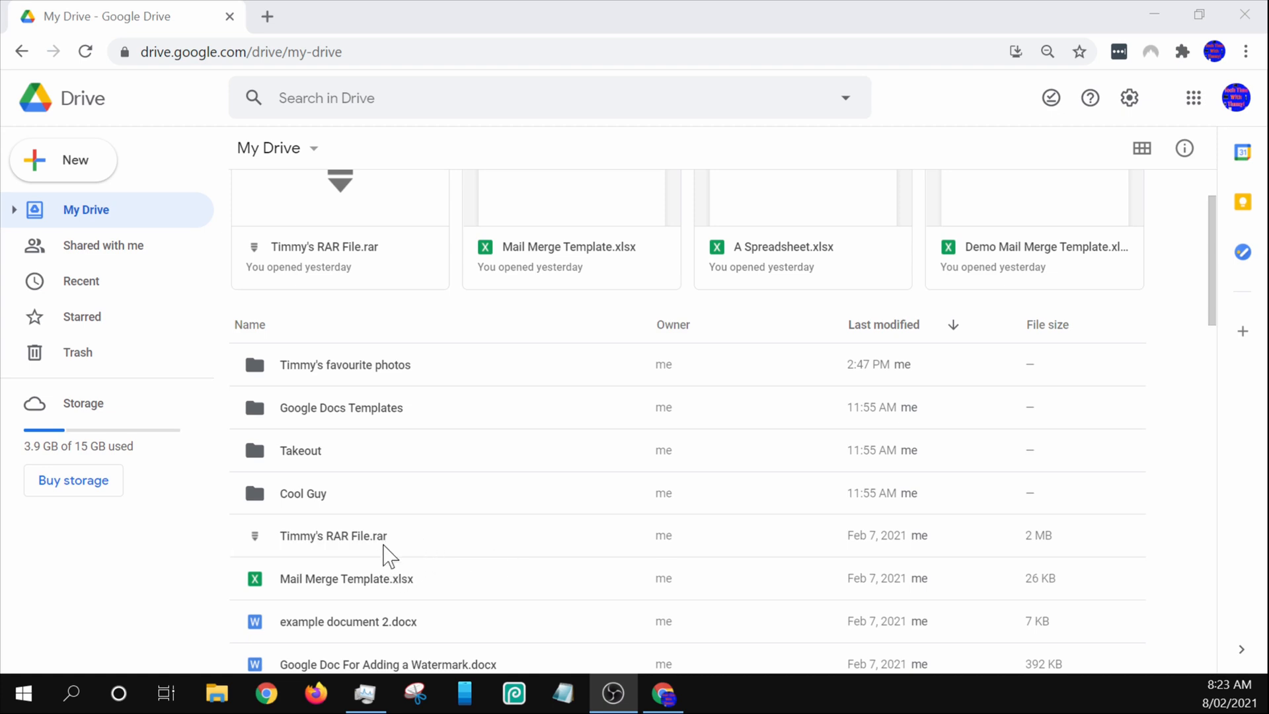
Step: Open Timmy's RAR File.rar from My Drive in the preview
double_click(332, 534)
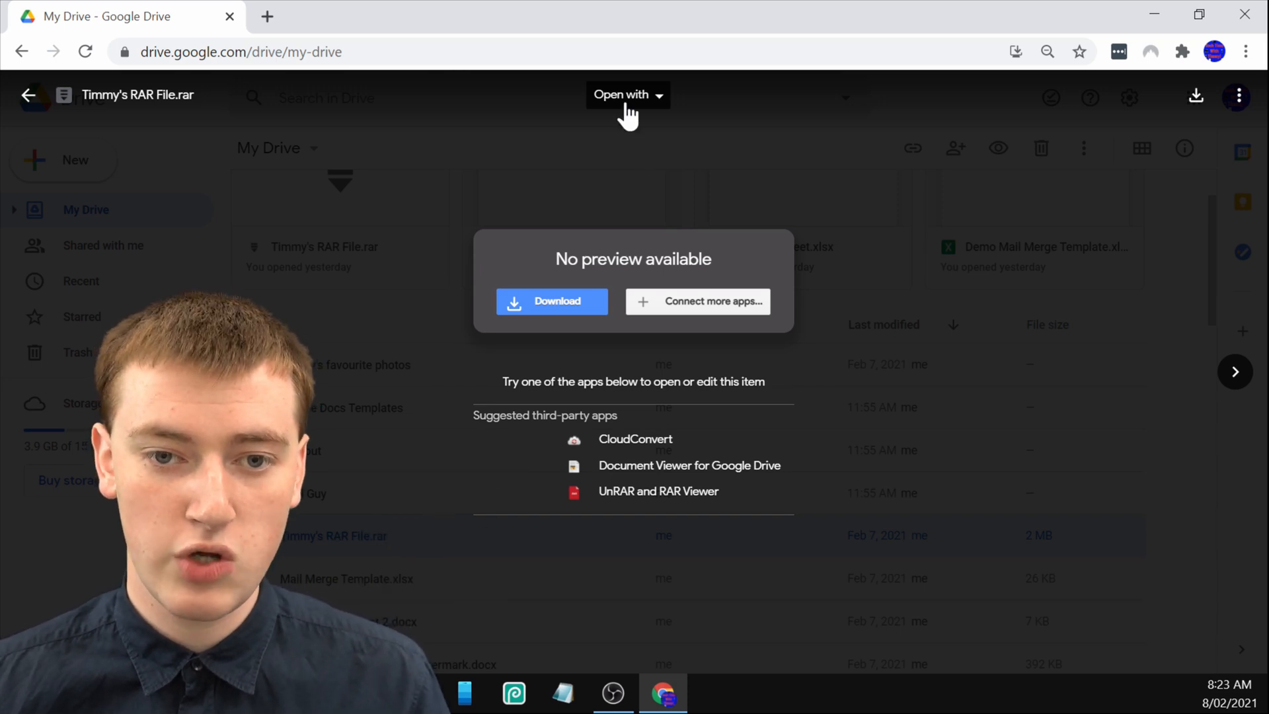
Step: Browse the Marketplace for more Drive apps via the 'Open with' menu
left_click(626, 95)
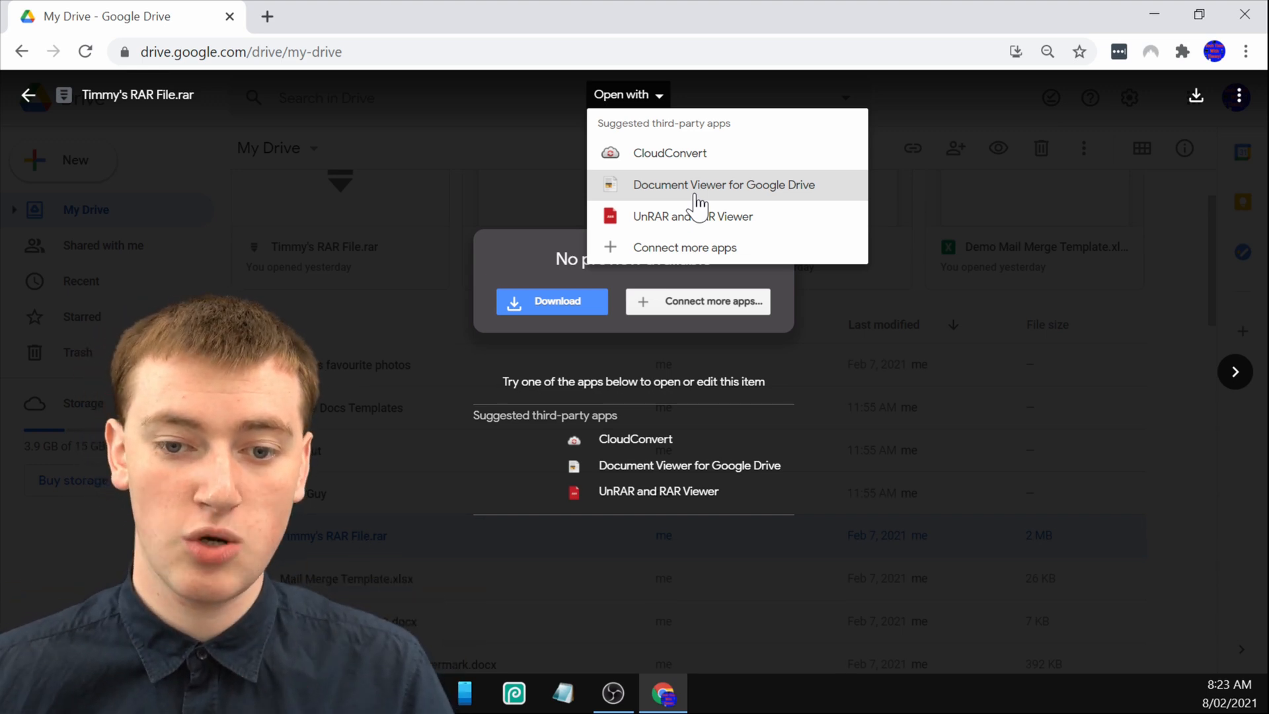
mouse_move(700, 251)
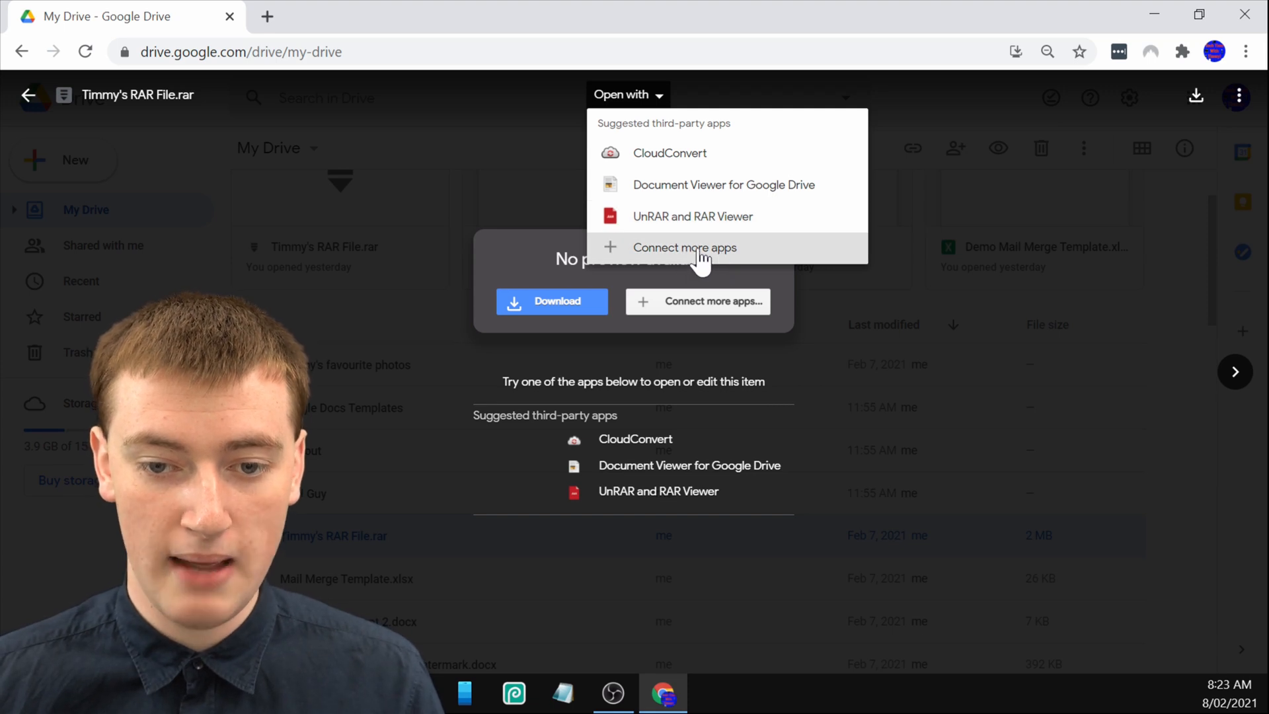
left_click(685, 248)
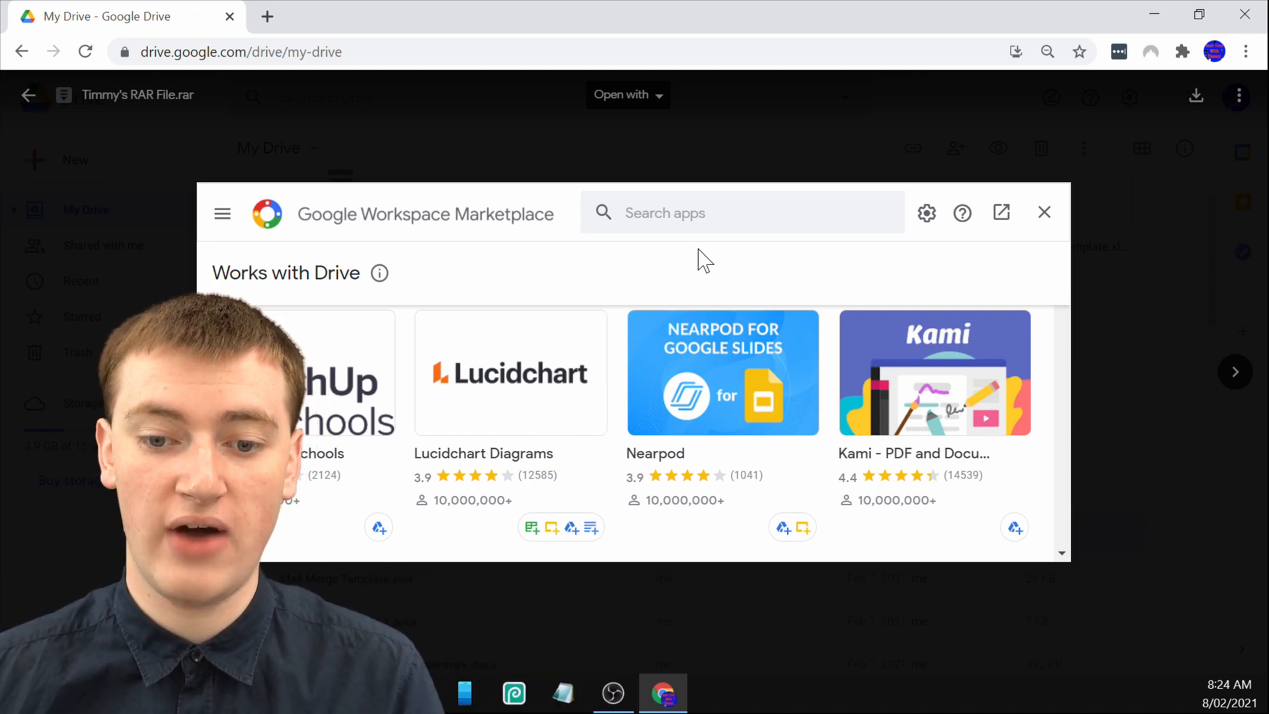
Step: Search the Marketplace for 'zip extr' and start installing ZIP Extractor
left_click(740, 212)
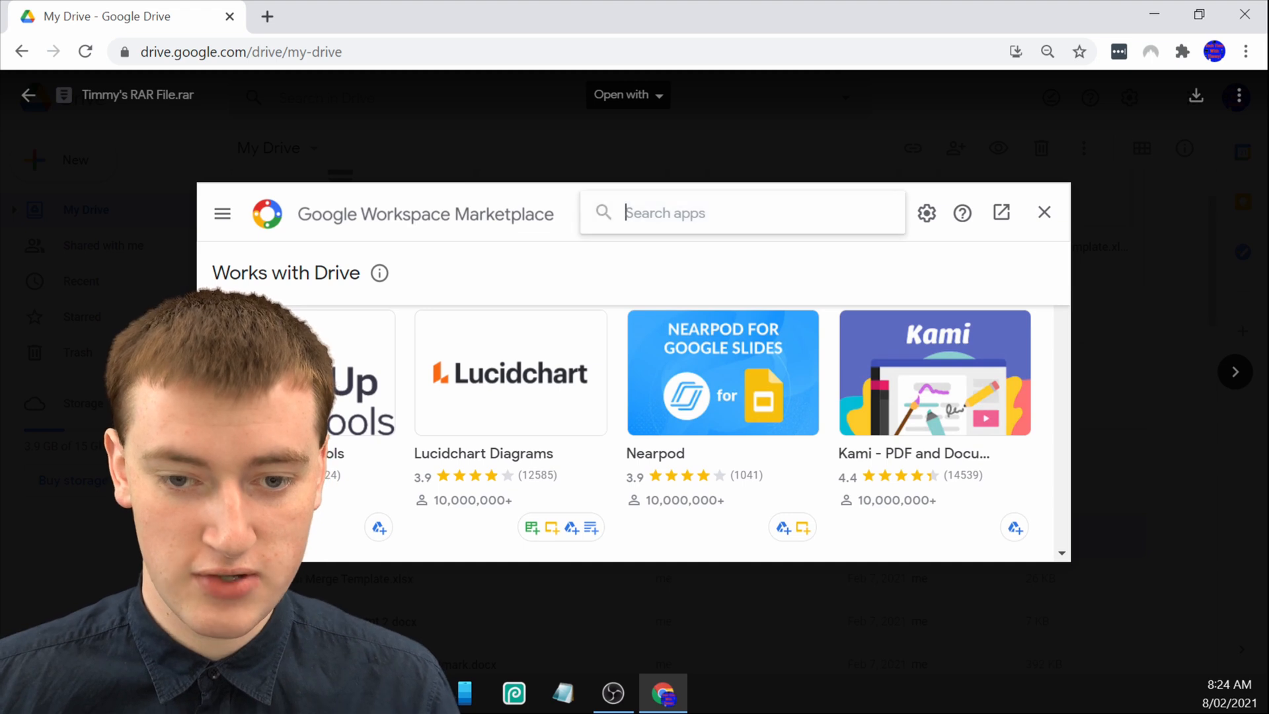
type("zip")
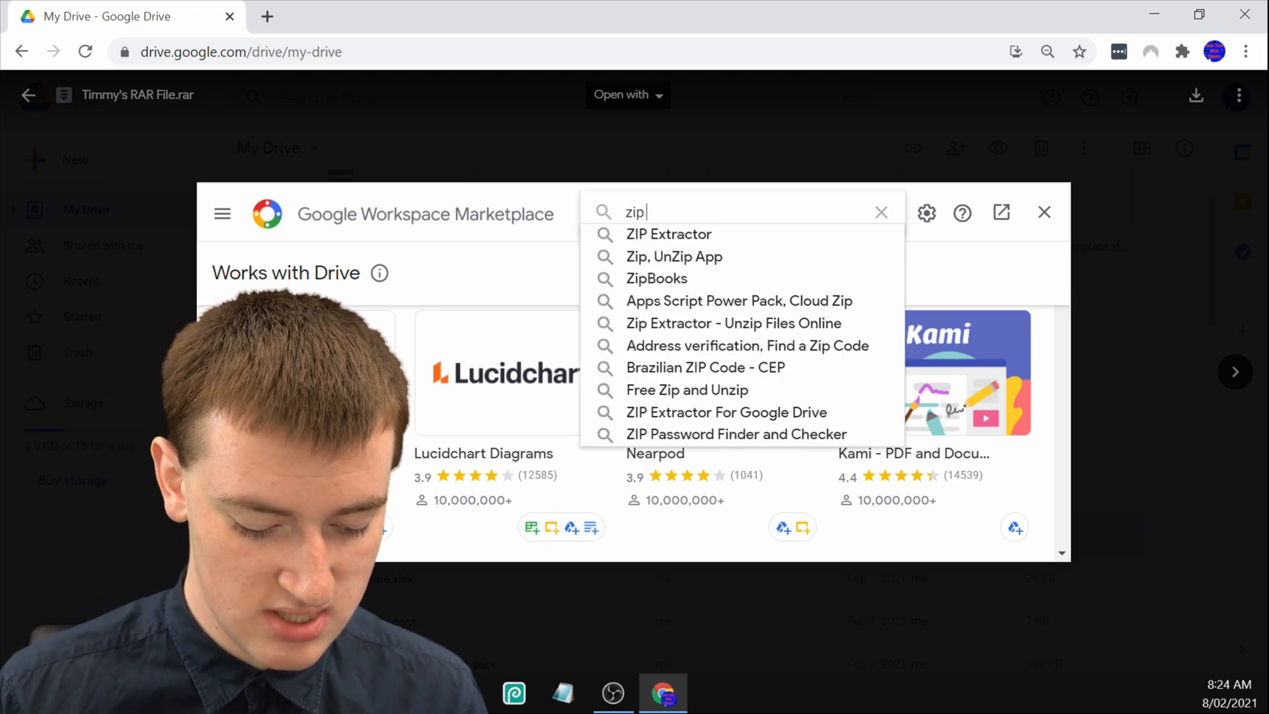
type("extr")
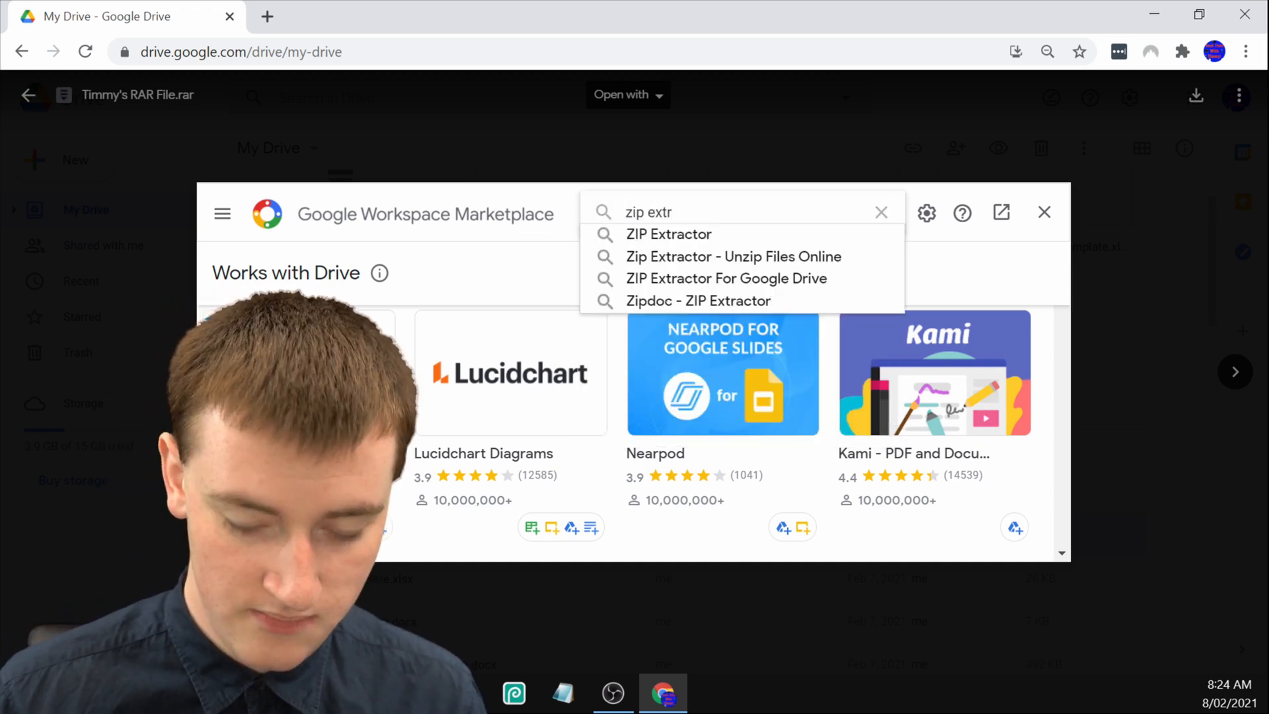
mouse_move(754, 235)
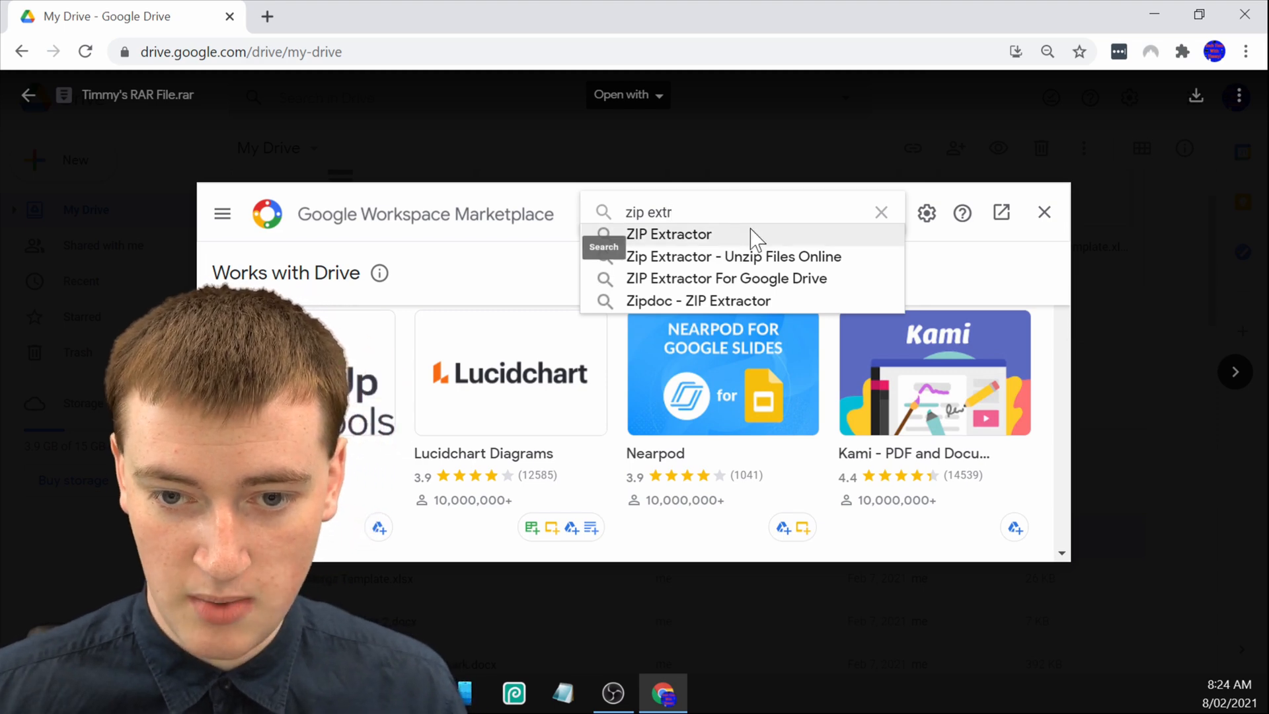
left_click(668, 234)
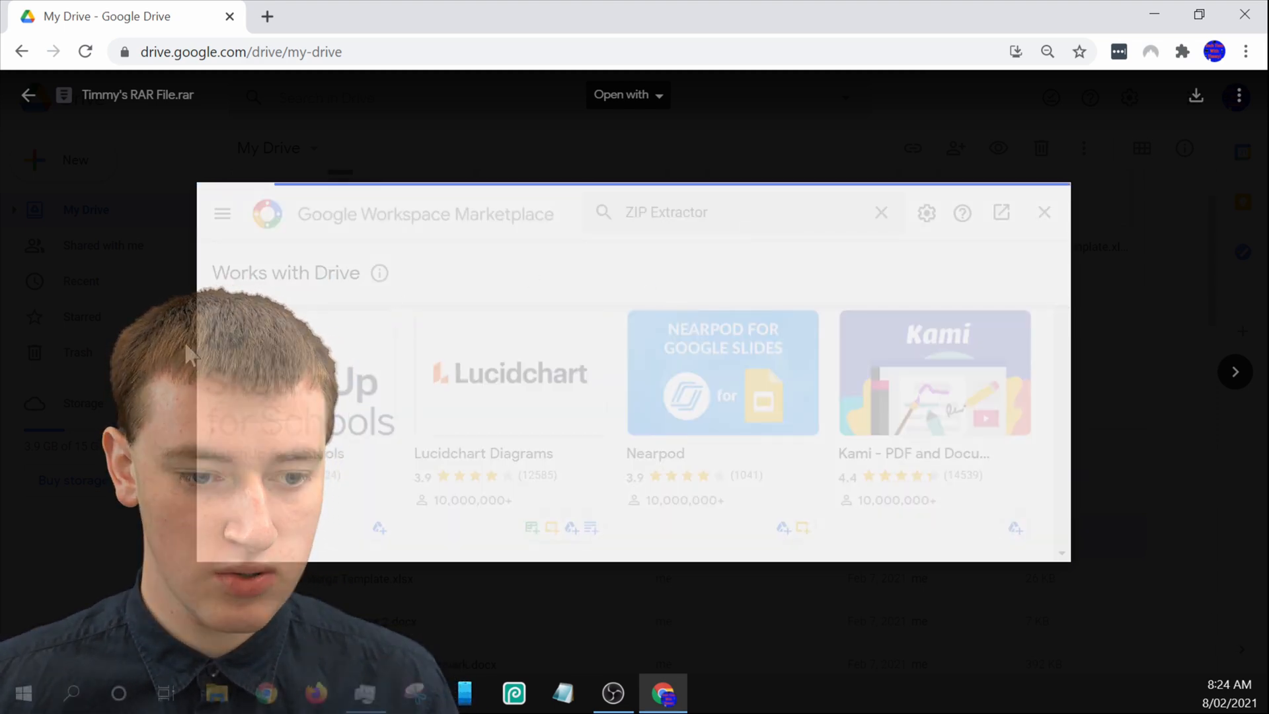
key("enter")
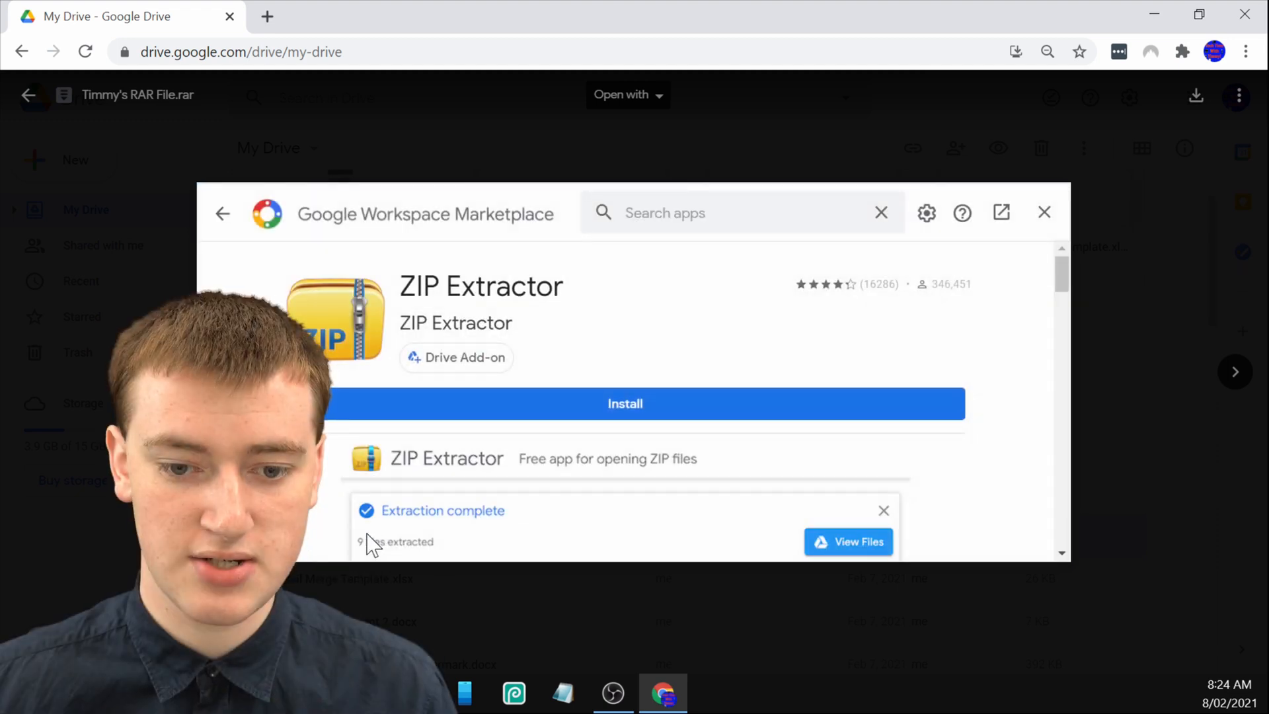
left_click(624, 403)
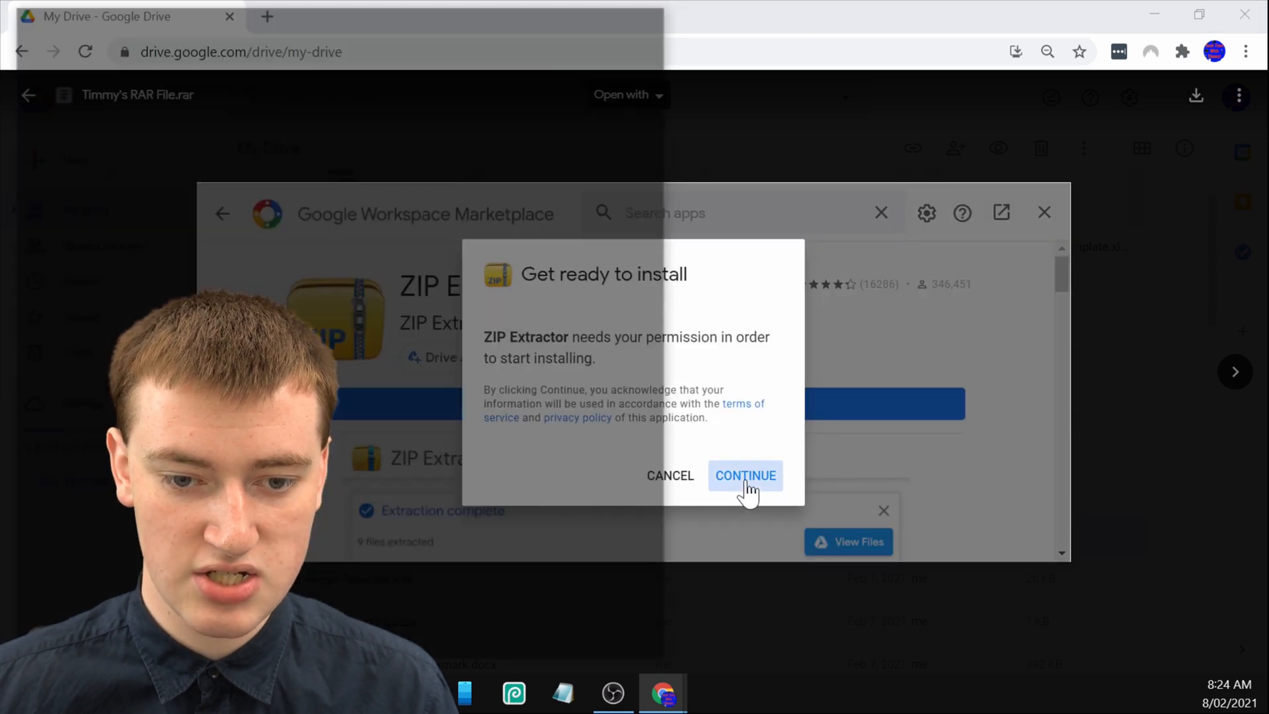
Step: Allow ZIP Extractor access to the signed-in Google account
left_click(745, 475)
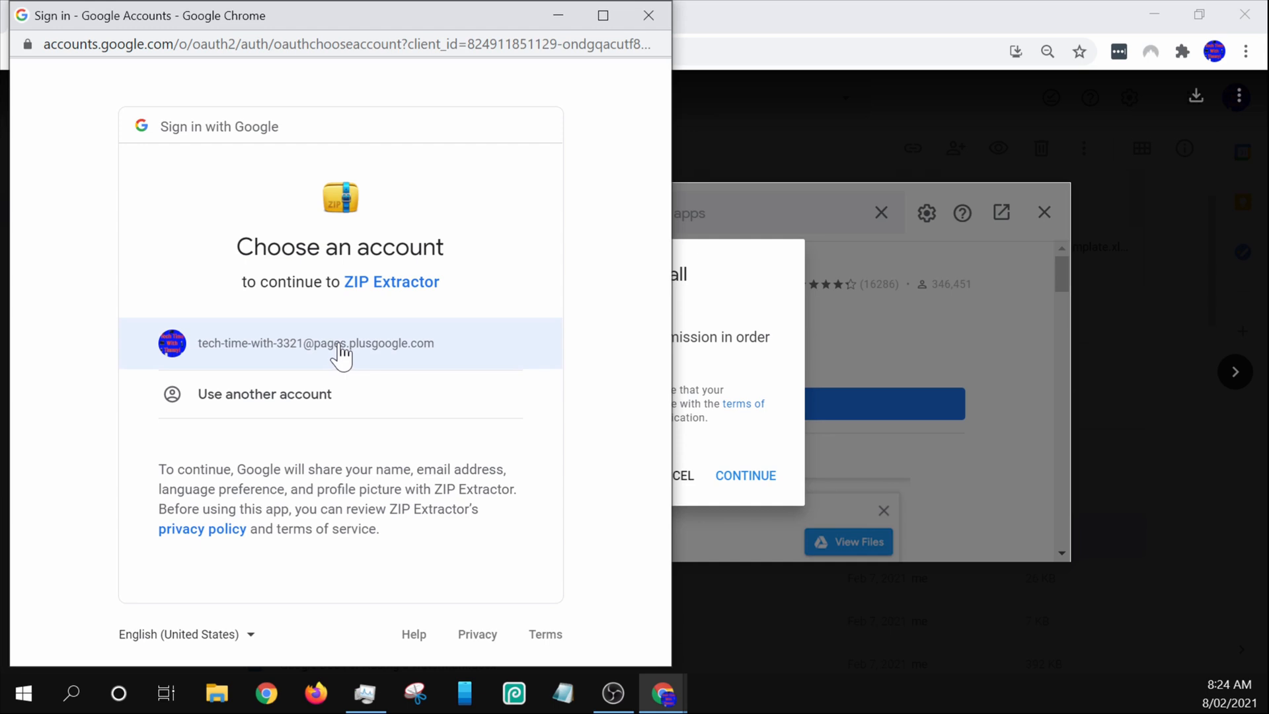
left_click(339, 343)
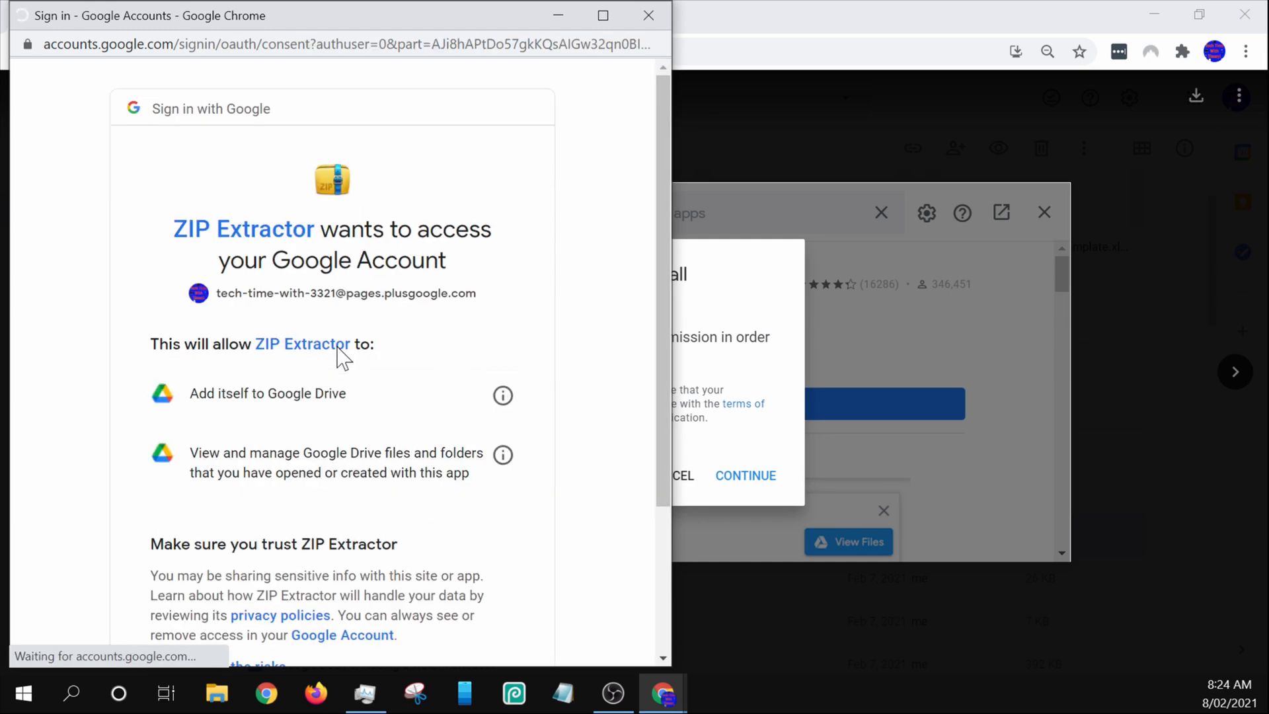
scroll("down", 3)
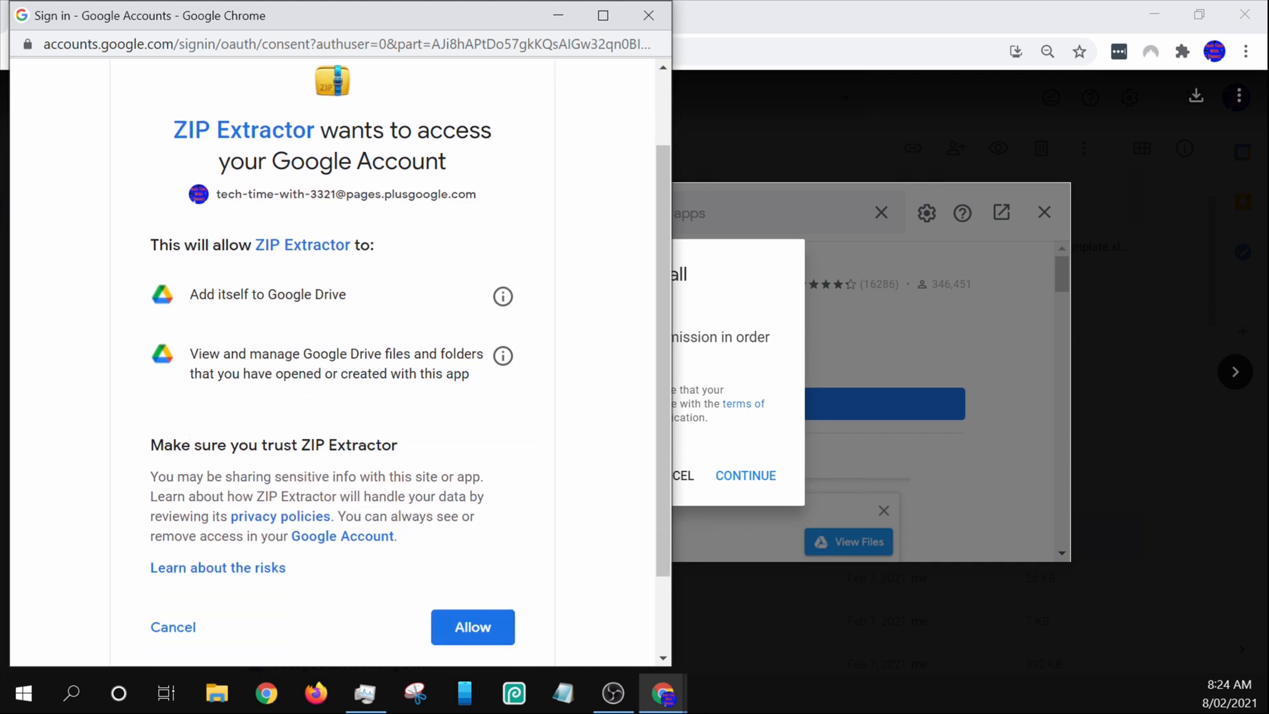
scroll("down", 3)
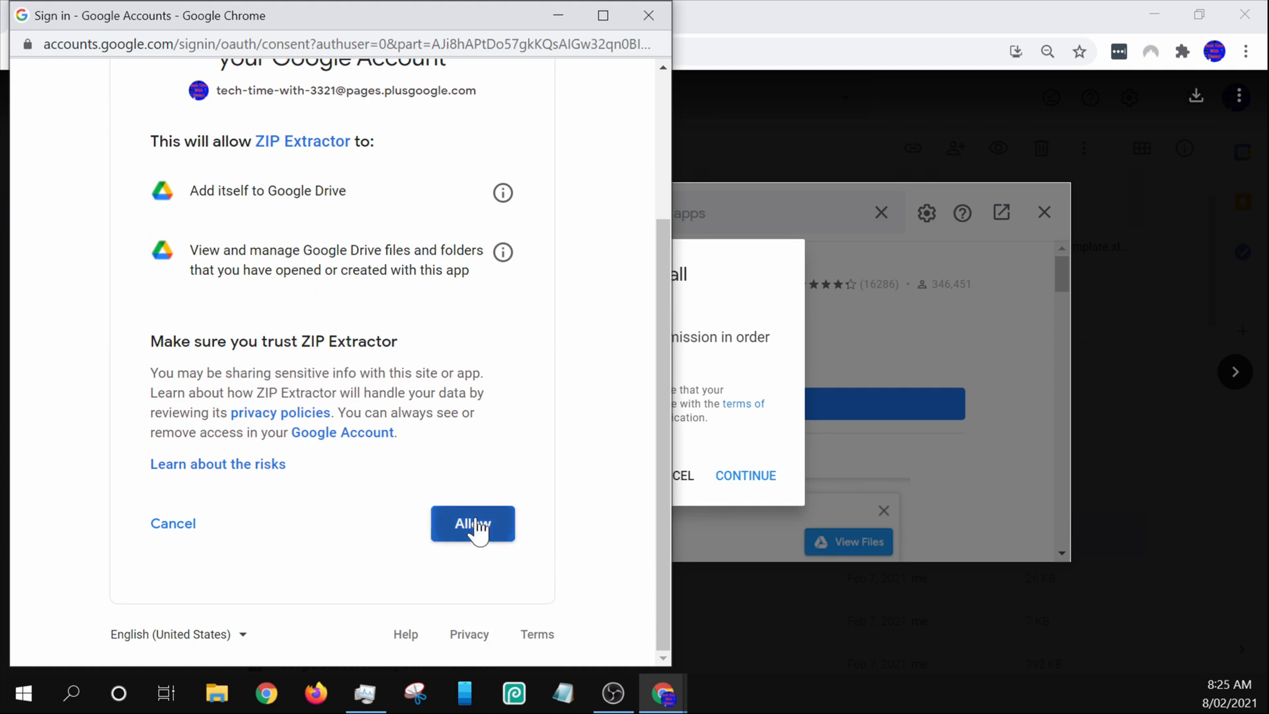
left_click(471, 523)
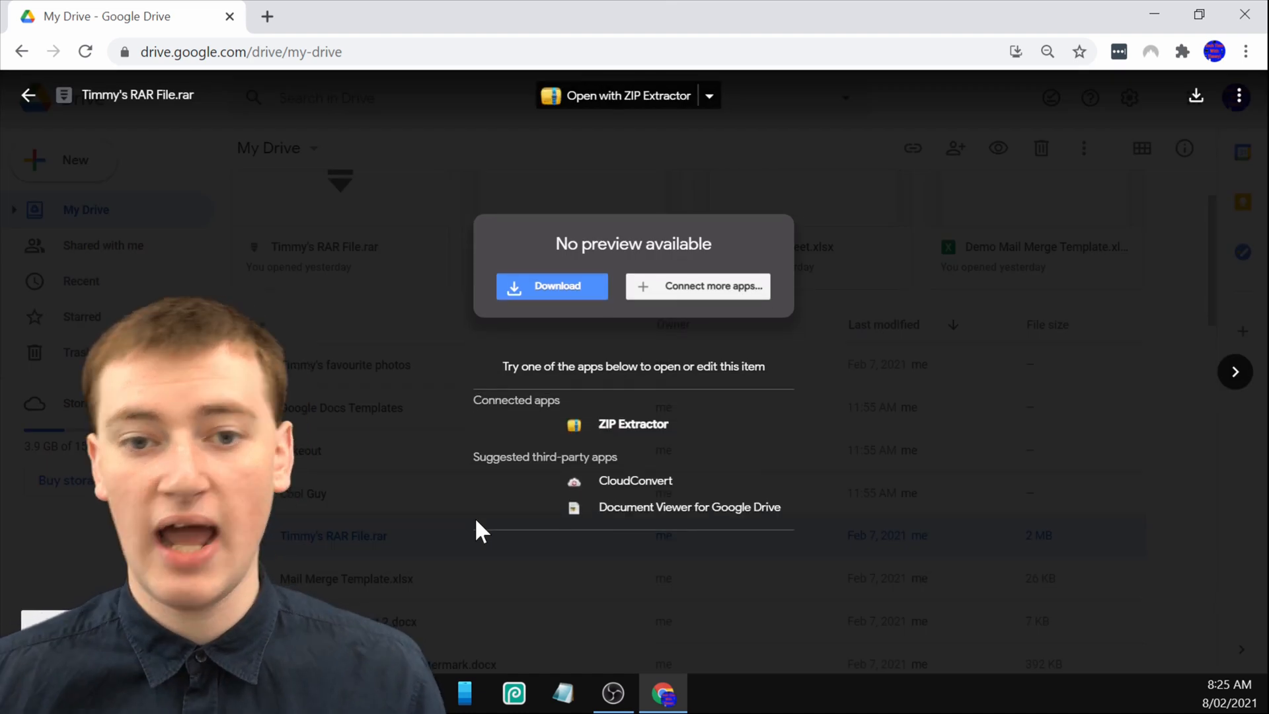
mouse_move(555, 137)
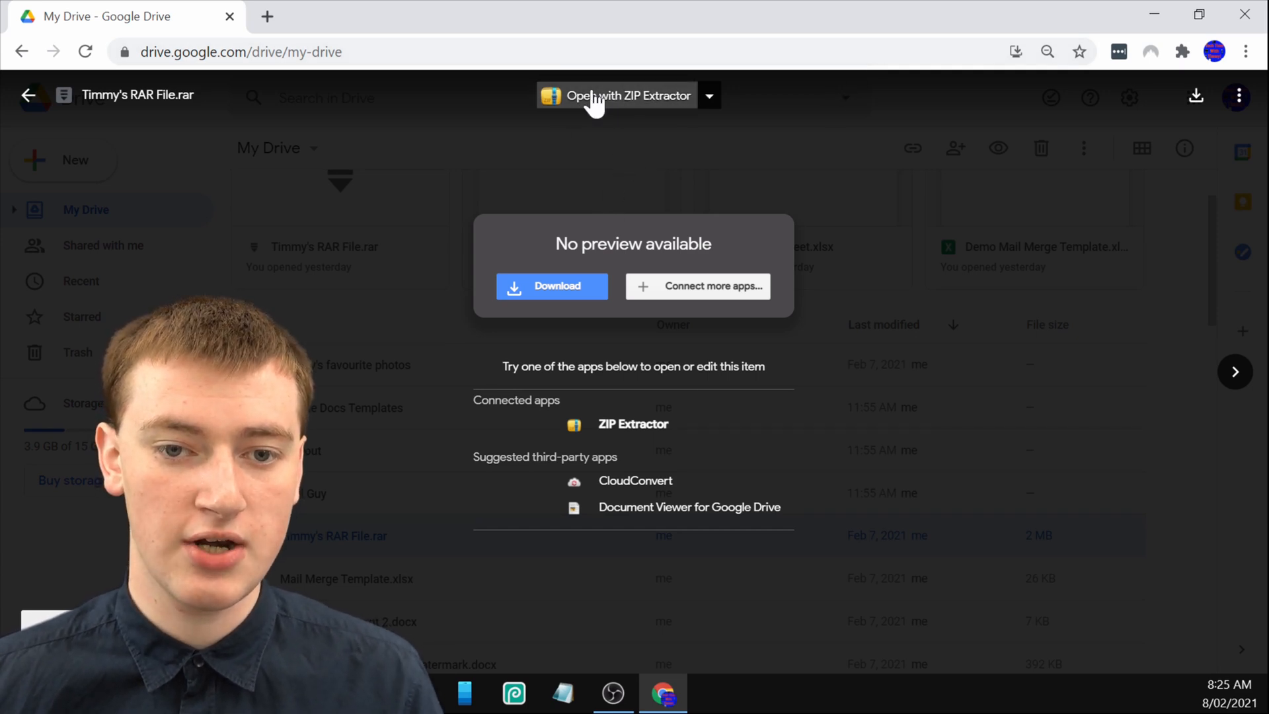
Step: Open Timmy's RAR File.rar with ZIP Extractor from the preview
left_click(625, 96)
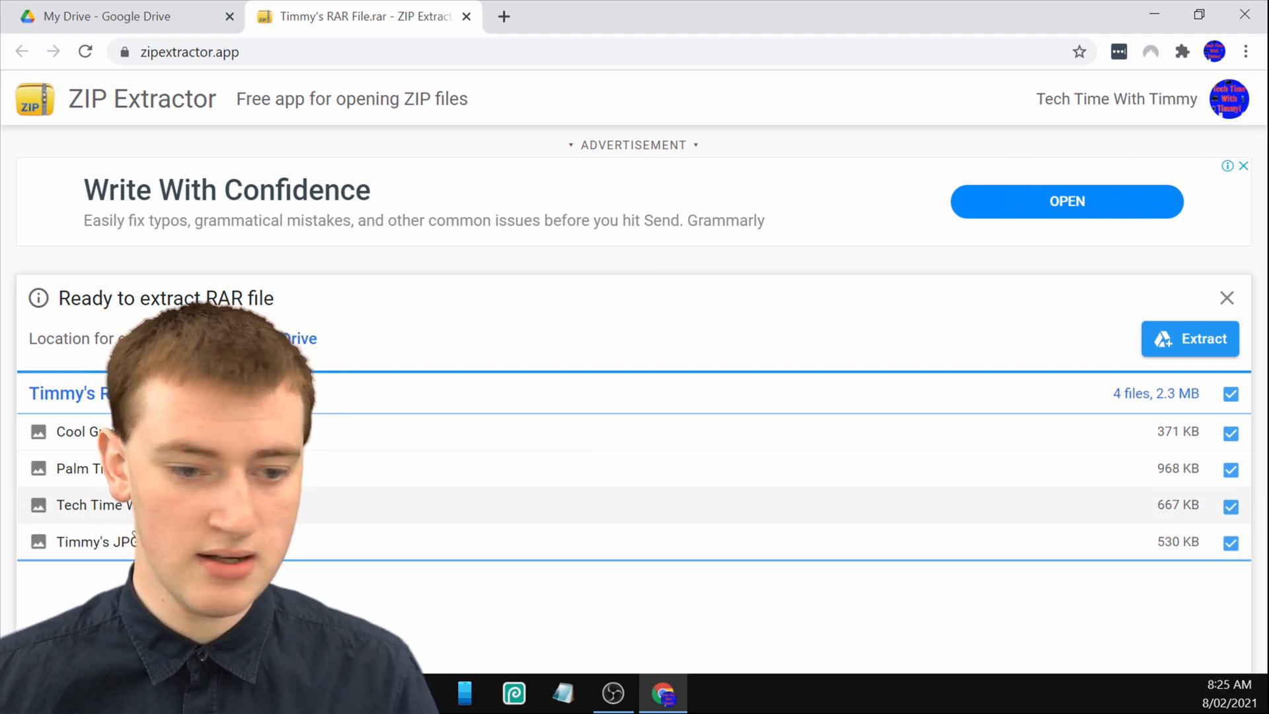
mouse_move(1229, 611)
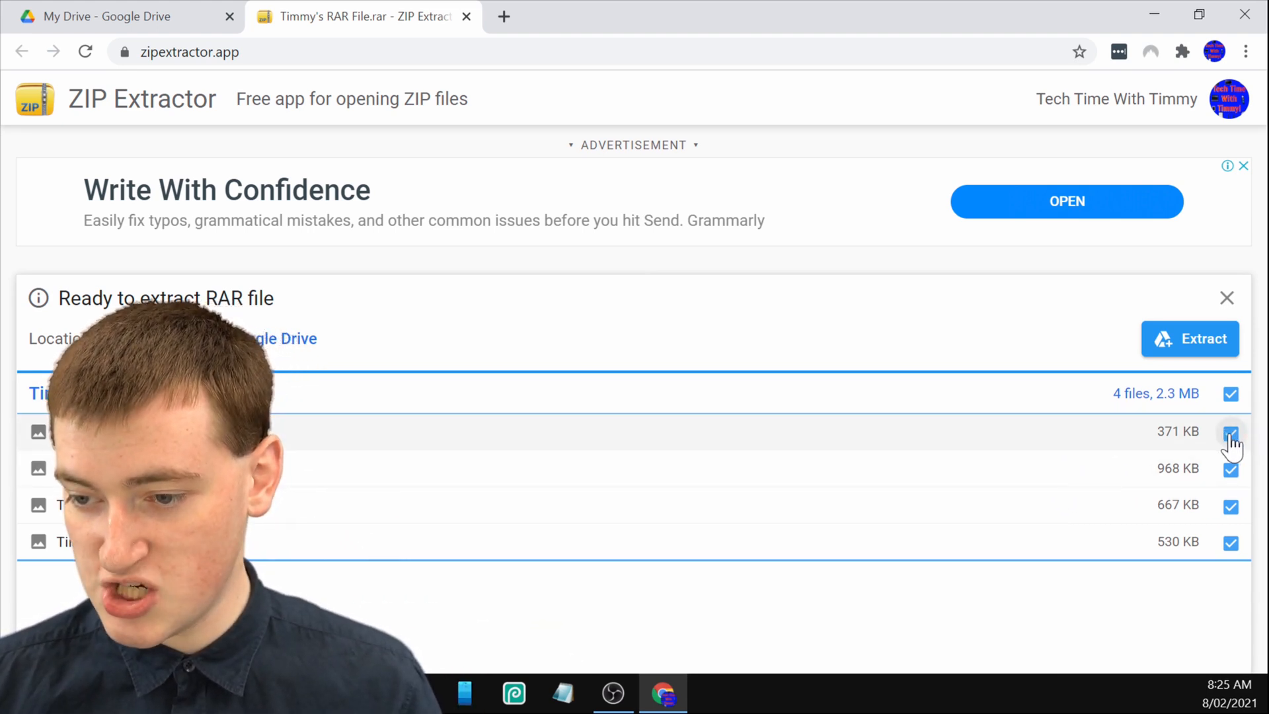
left_click(1230, 430)
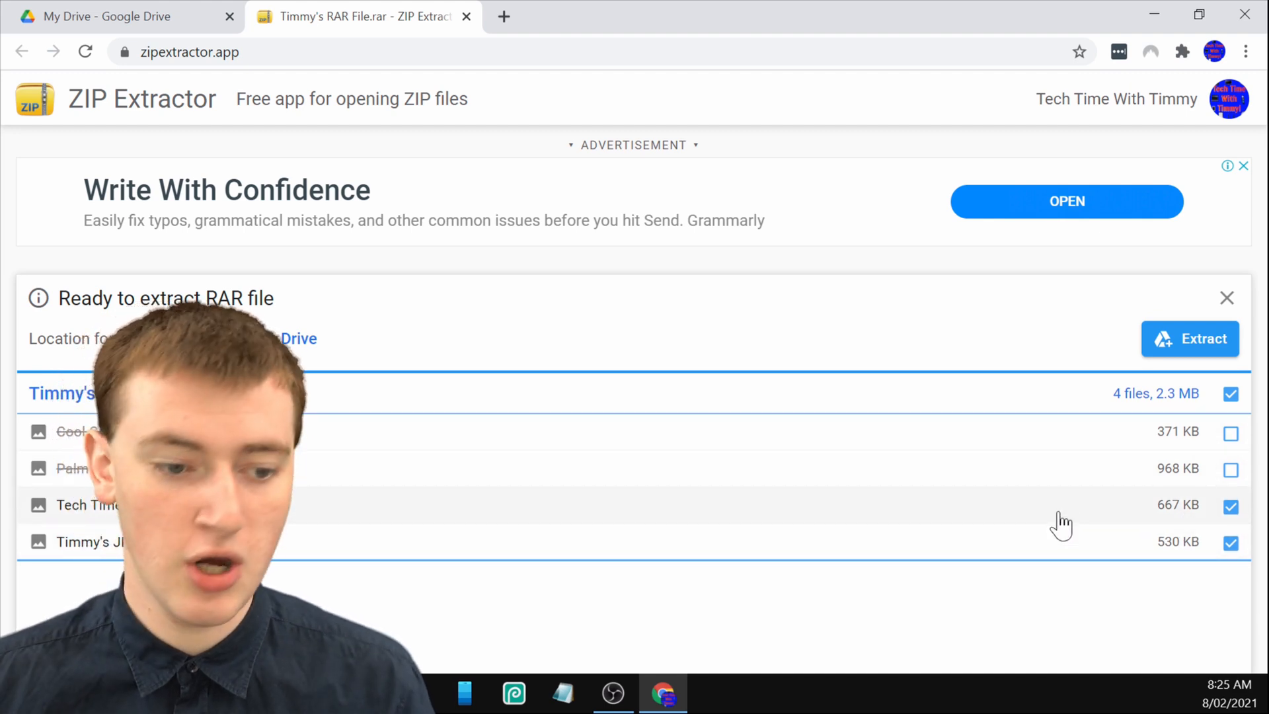
mouse_move(492, 561)
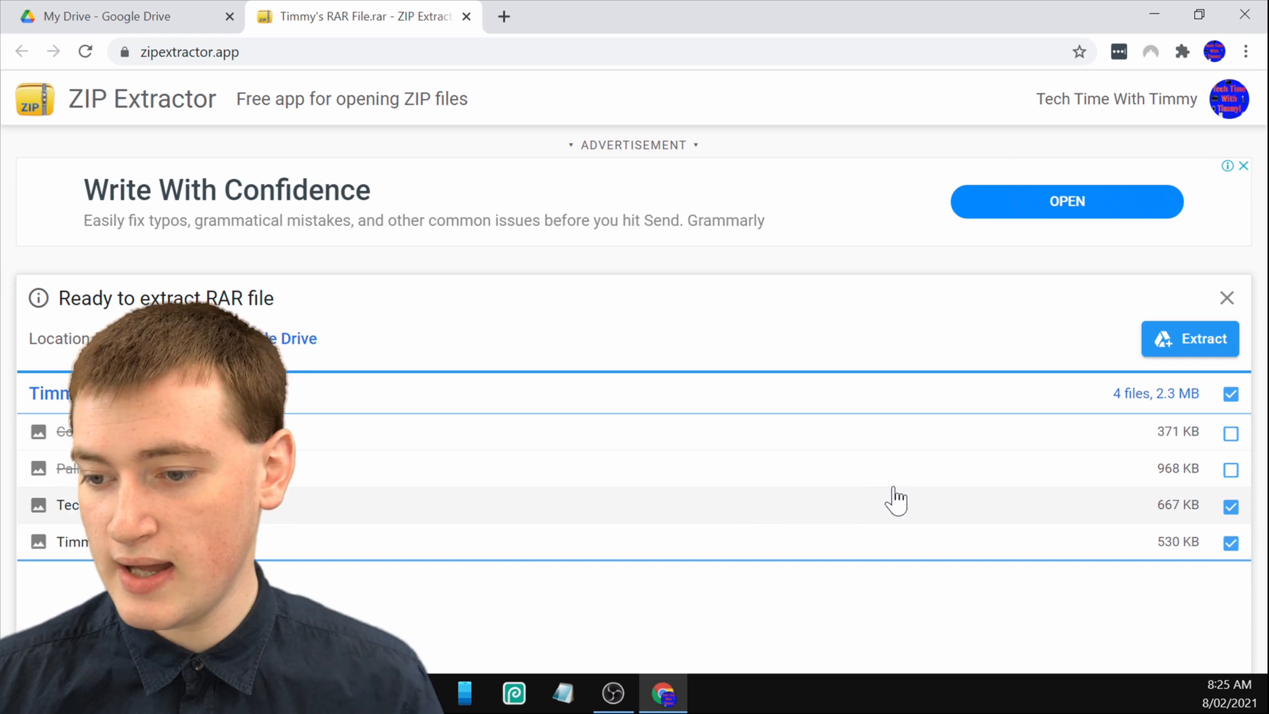
left_click(1230, 432)
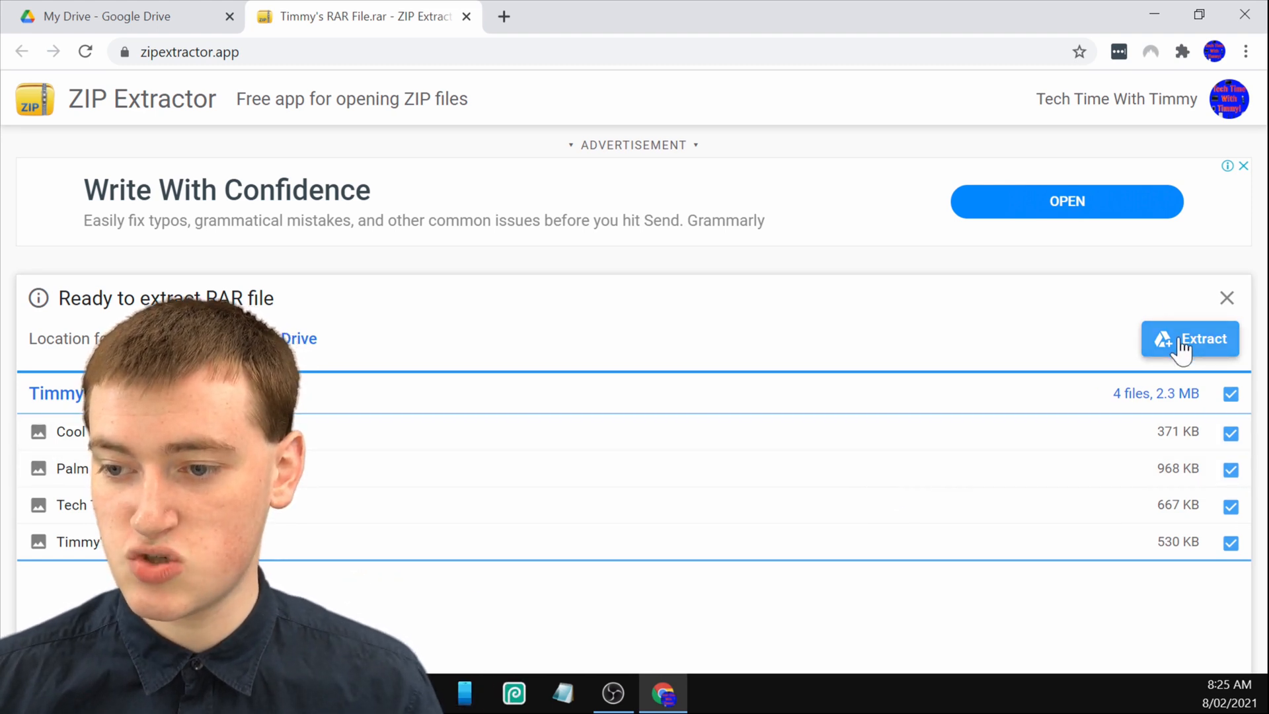
Step: Extract the four files into Drive and view the Unzipped Files folder
left_click(1201, 339)
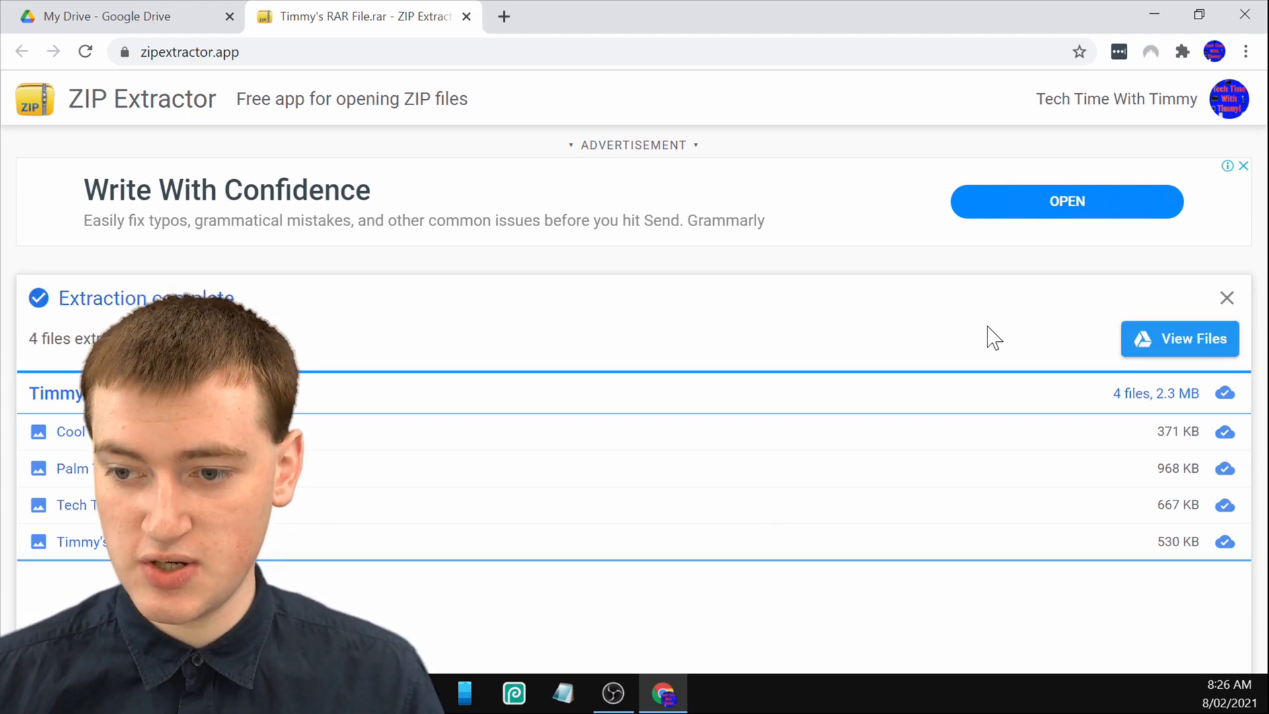
left_click(1179, 338)
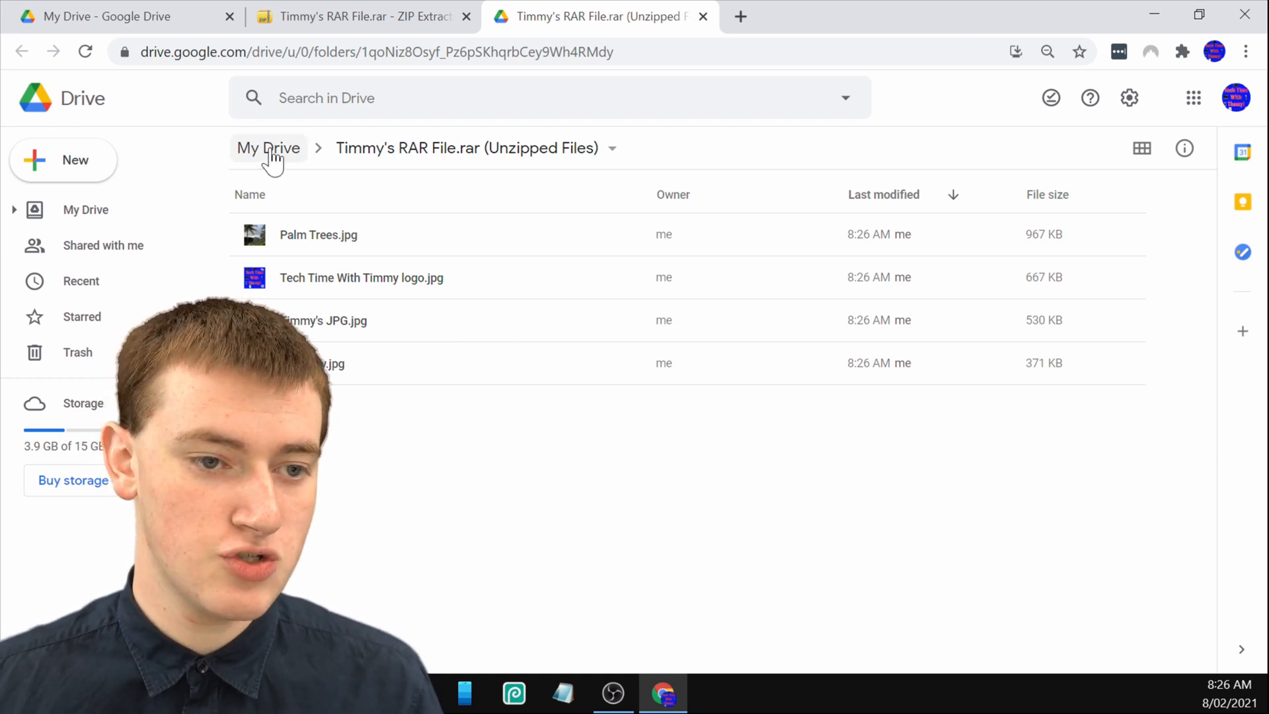
Step: Check the Unzipped Files folder contents, then return to My Drive
left_click(268, 147)
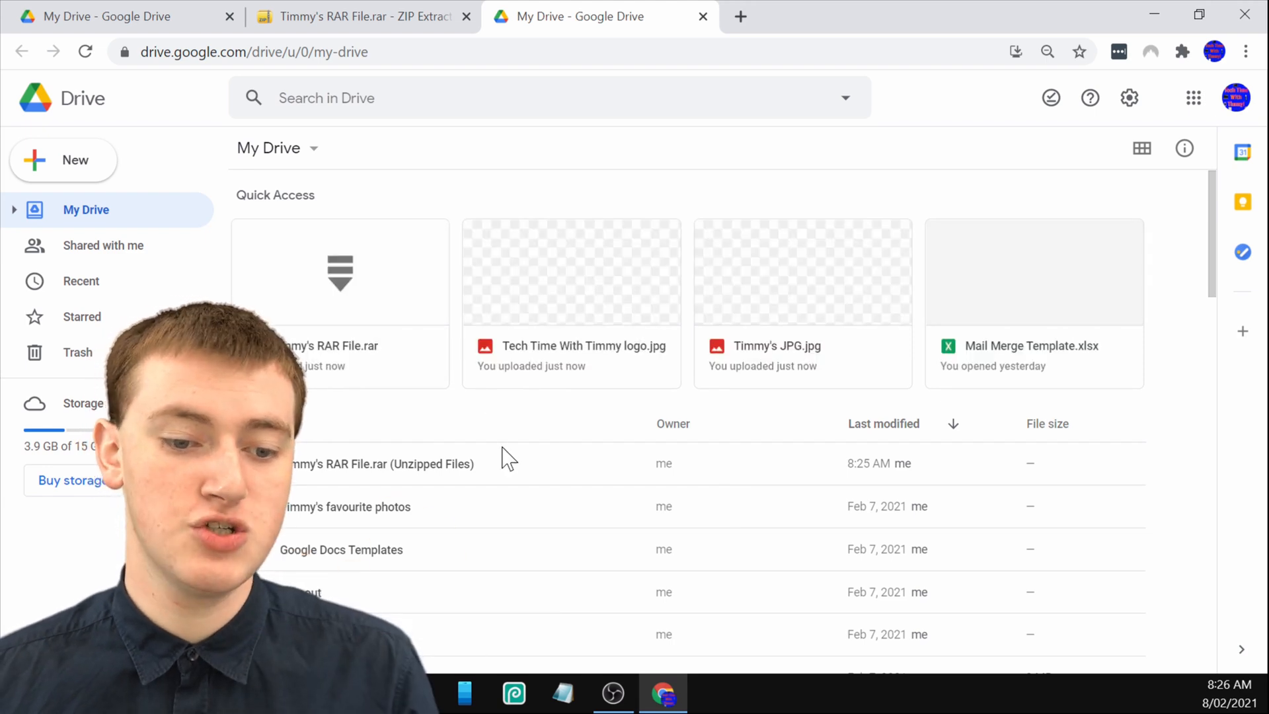
scroll("down", 3)
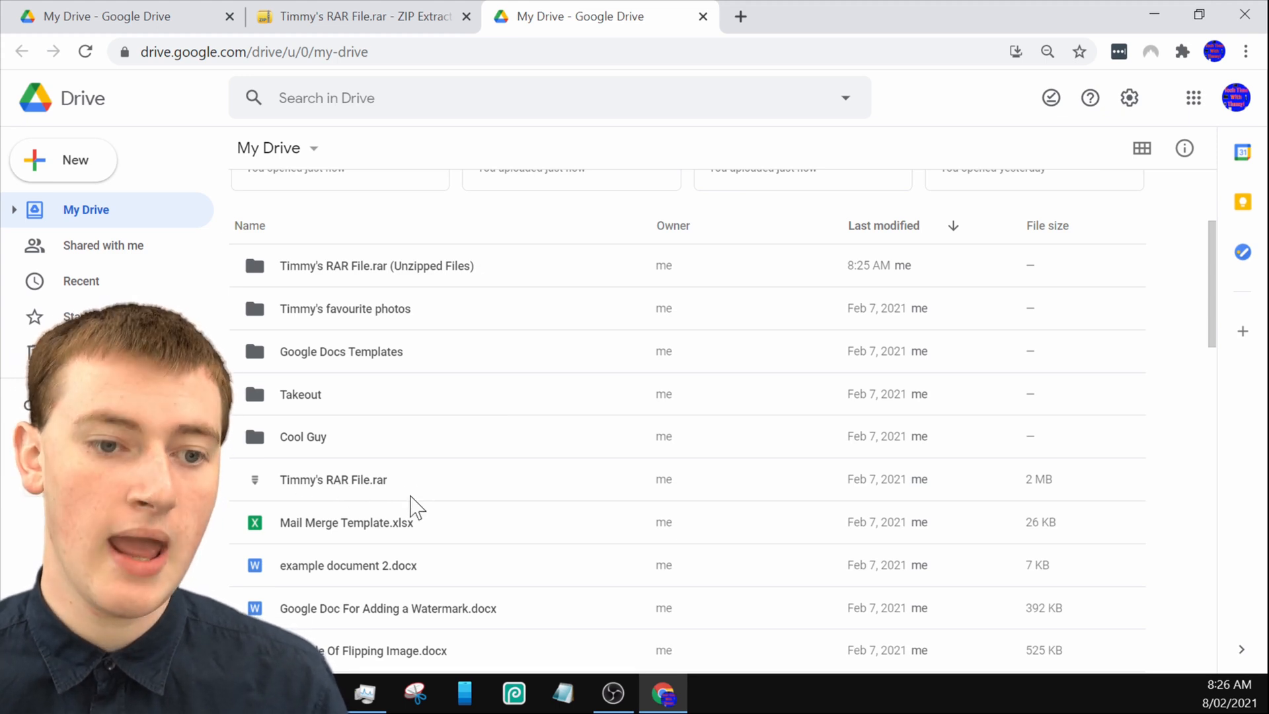
mouse_move(294, 281)
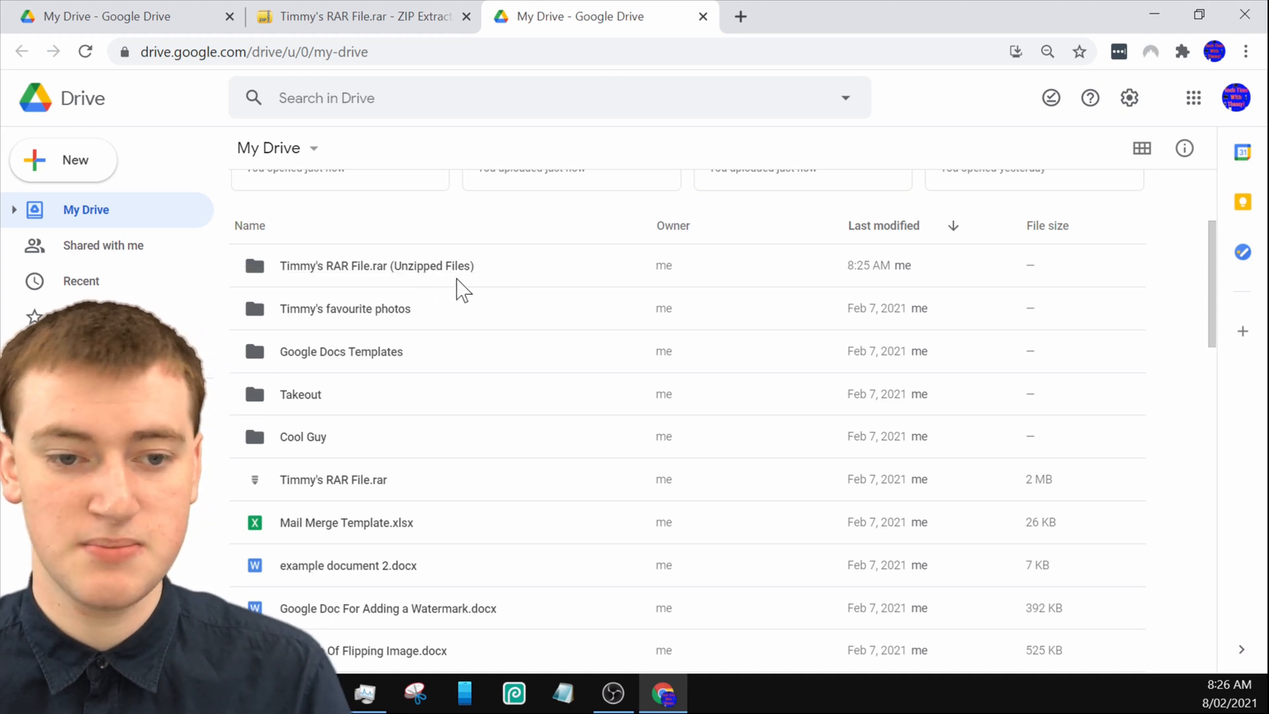
double_click(376, 266)
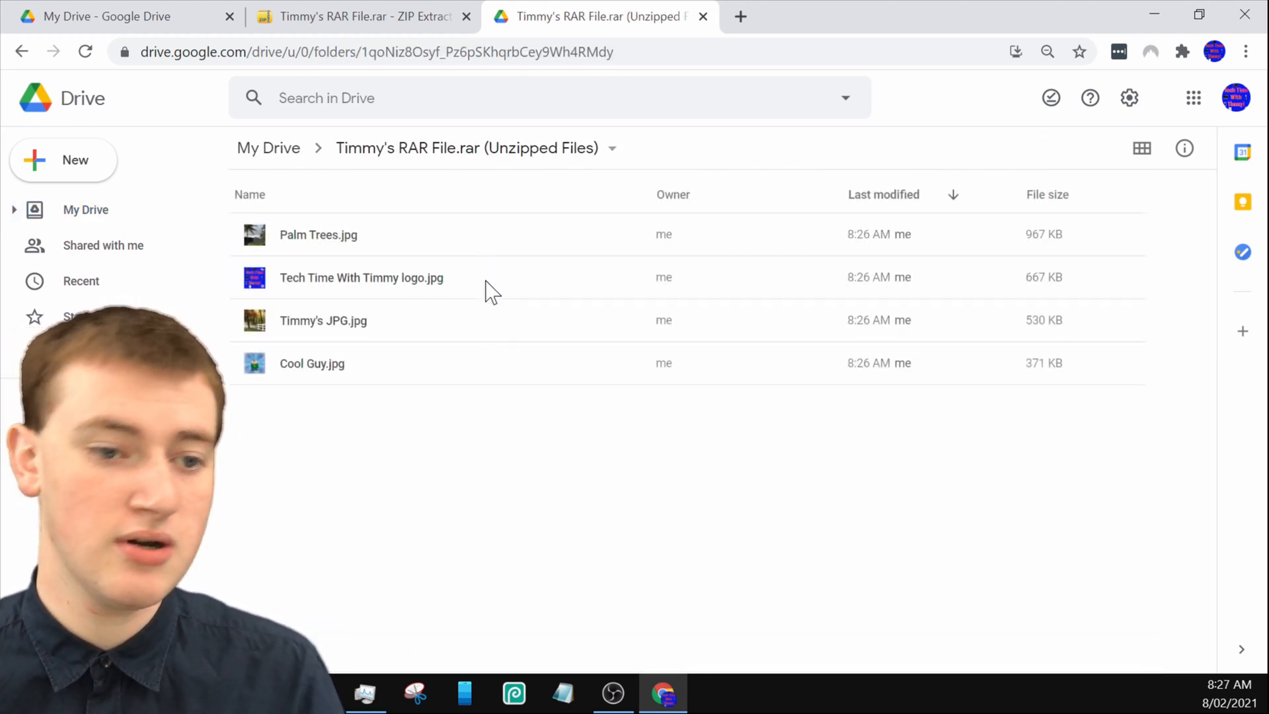
mouse_move(404, 242)
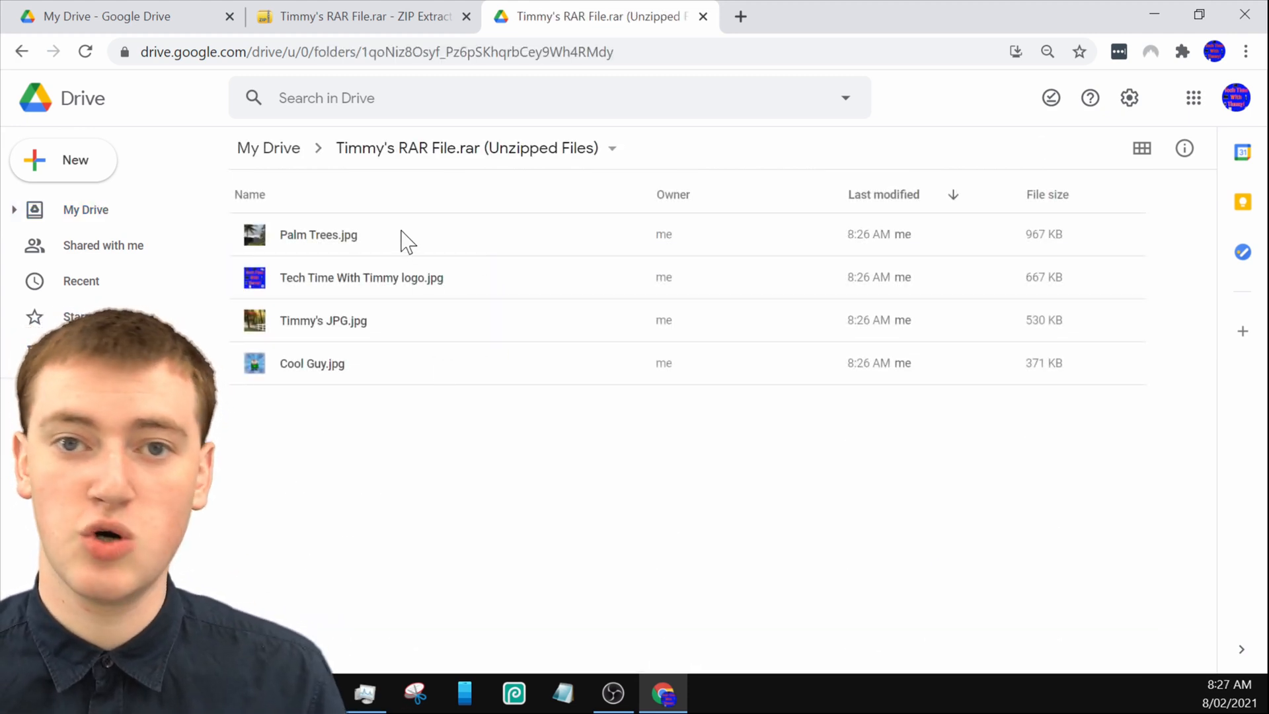
left_click(268, 148)
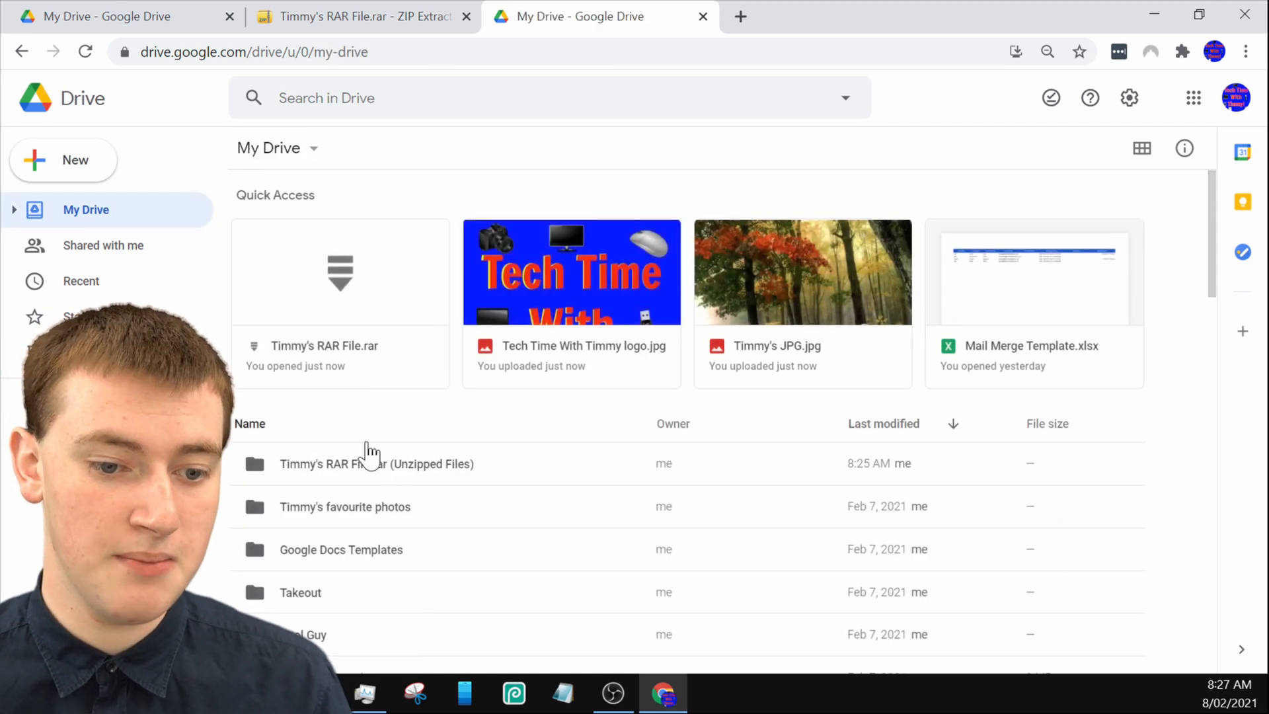
Step: Select the original Timmy's RAR File.rar for deletion
right_click(376, 265)
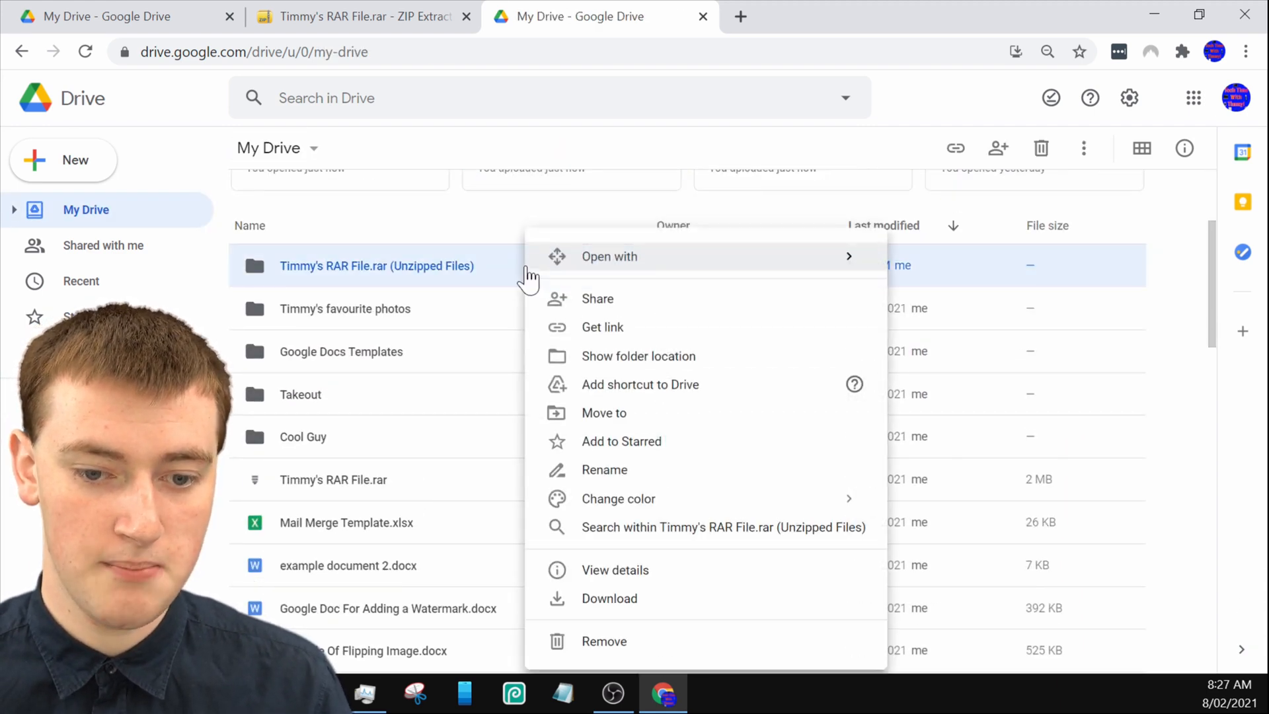
mouse_move(620, 440)
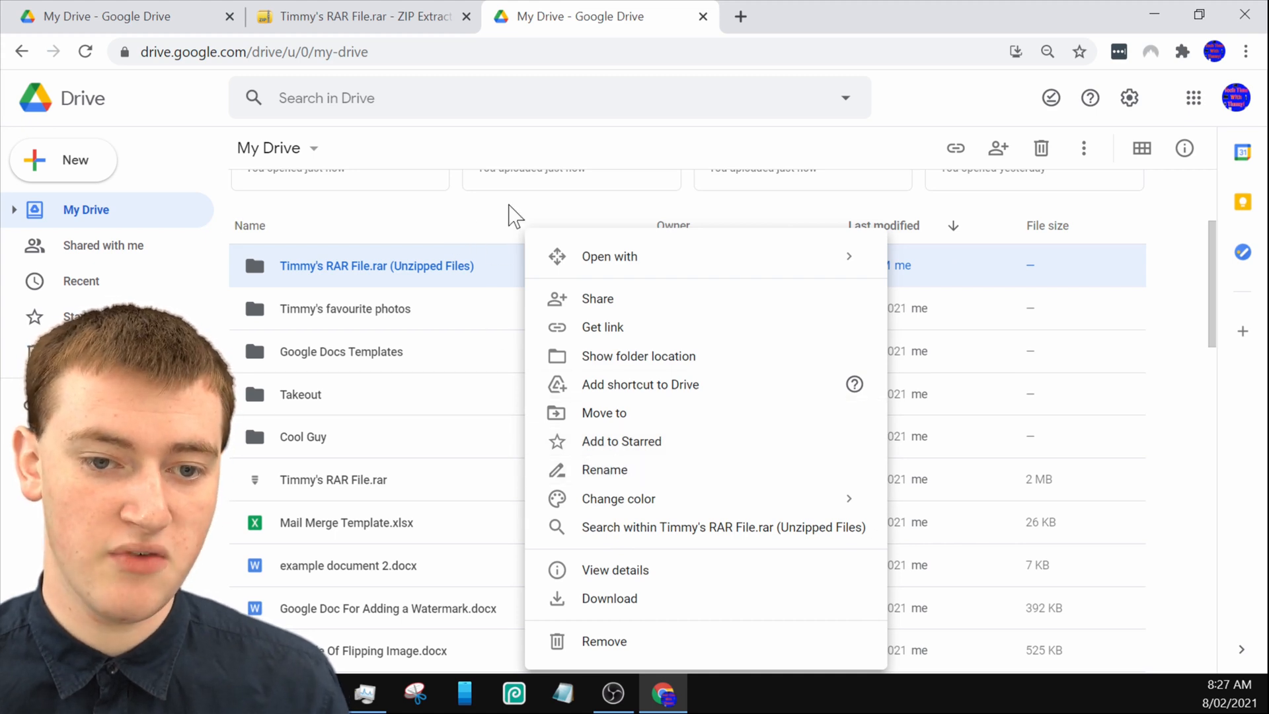
left_click(465, 480)
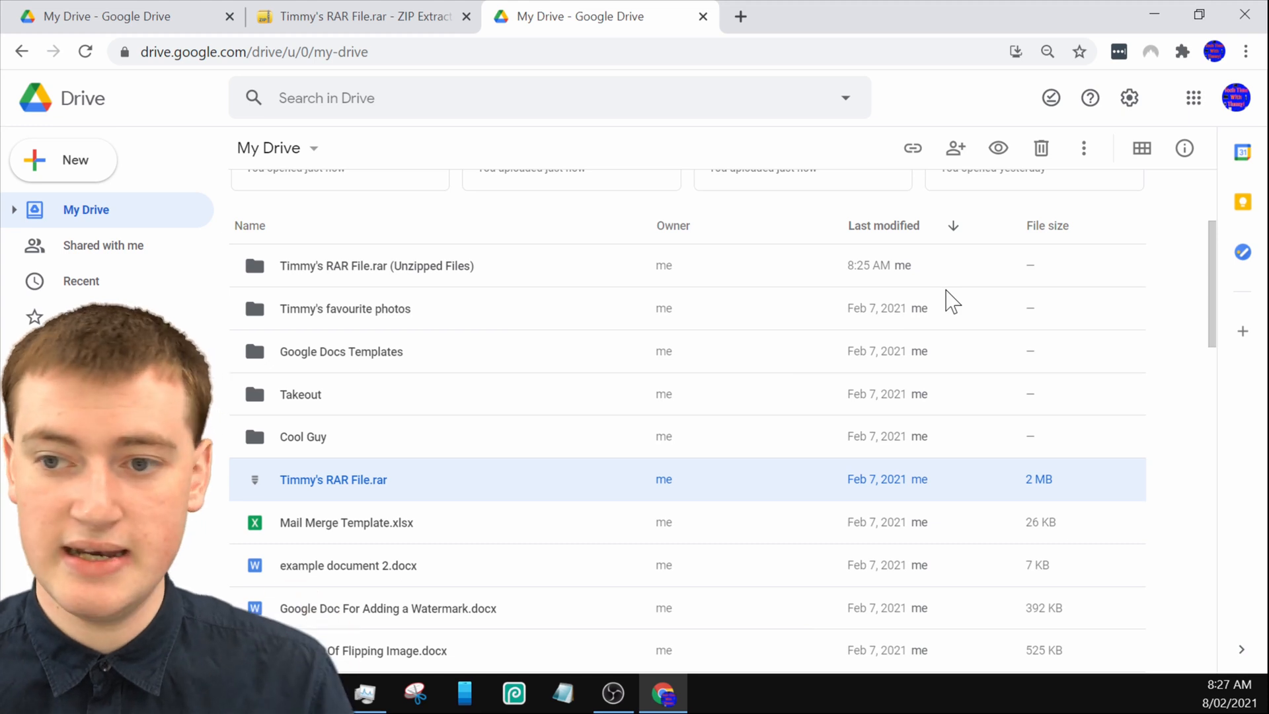
mouse_move(1041, 148)
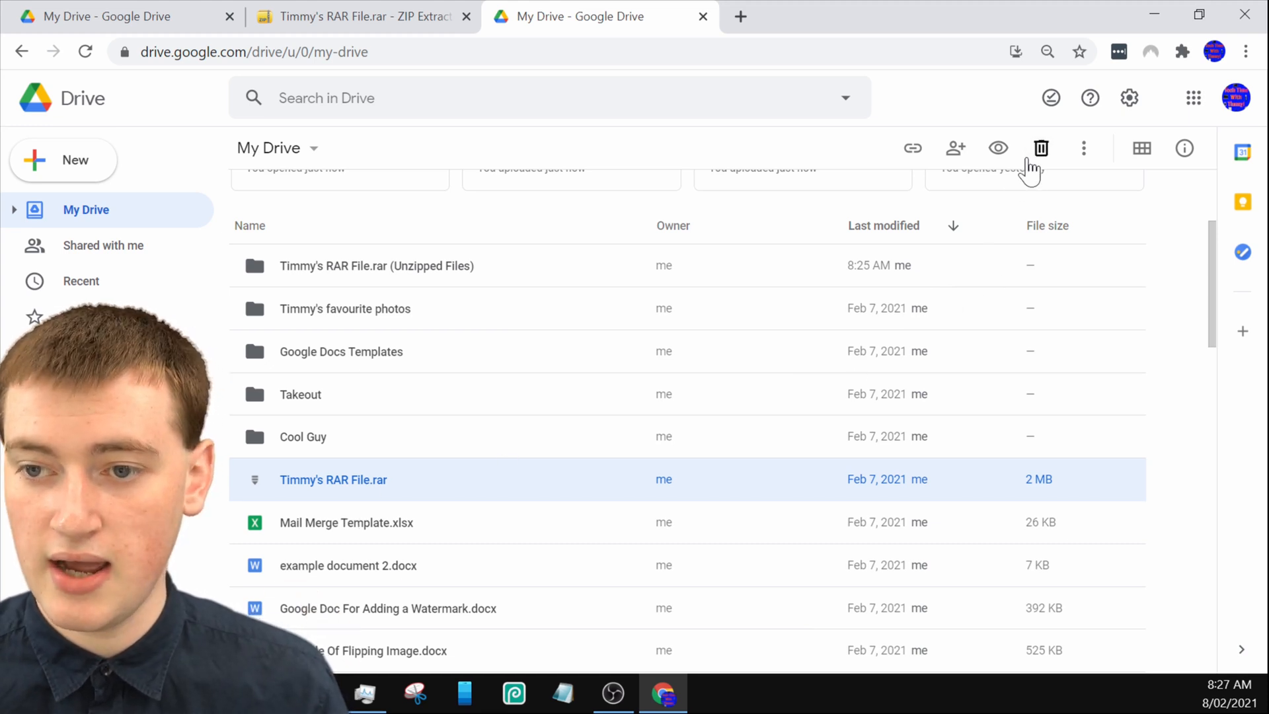